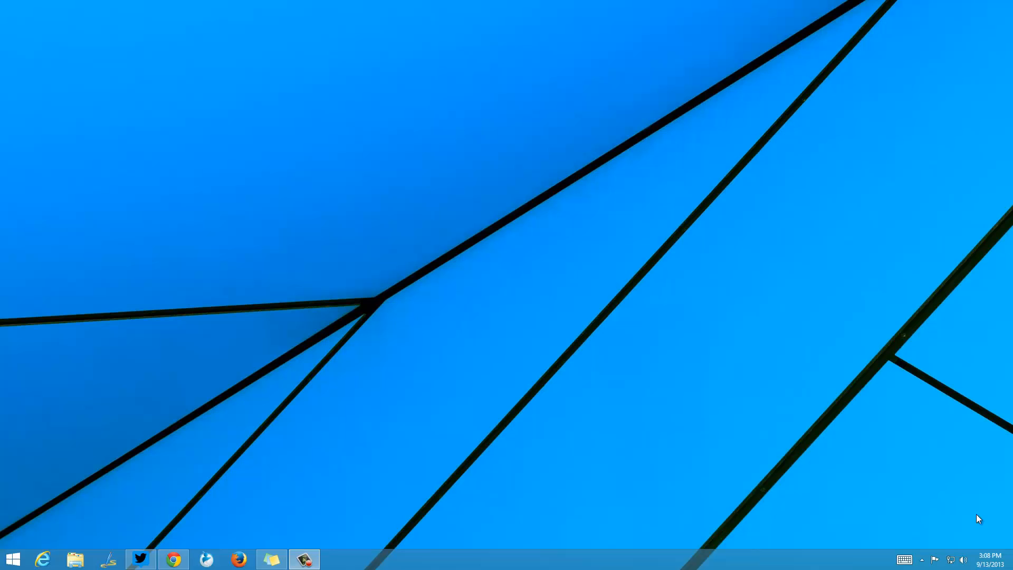
mouse_move(571, 353)
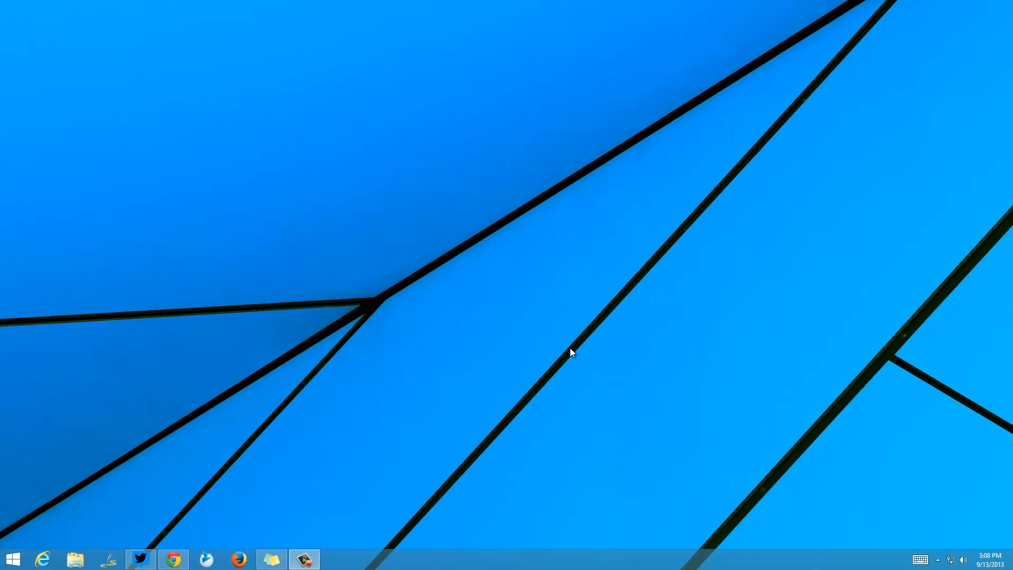
mouse_move(37, 546)
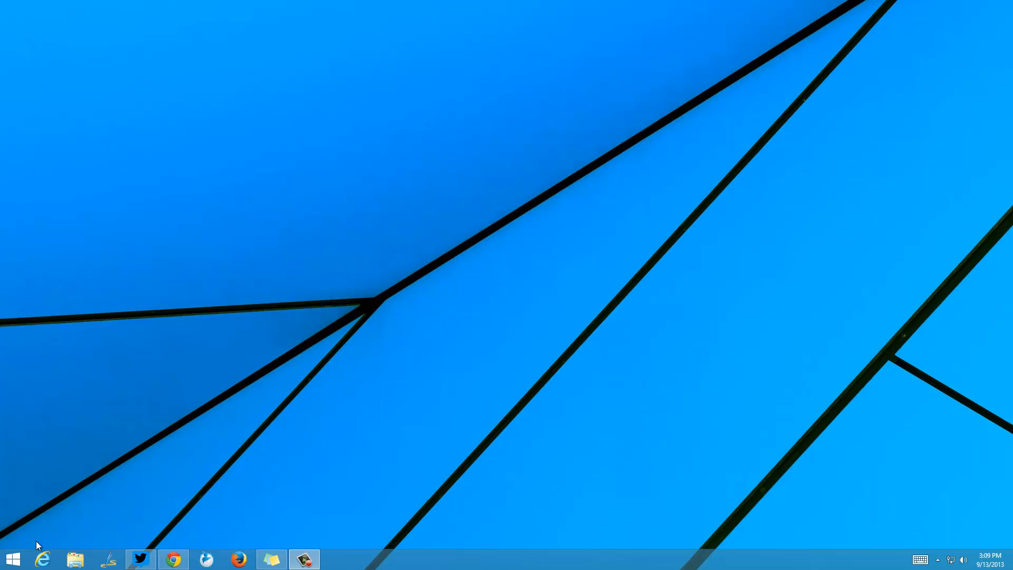
Launch desktop IE11 and expand the HP-HP and NIRMALHP synced-tab lists on the new-tab page.
click(41, 559)
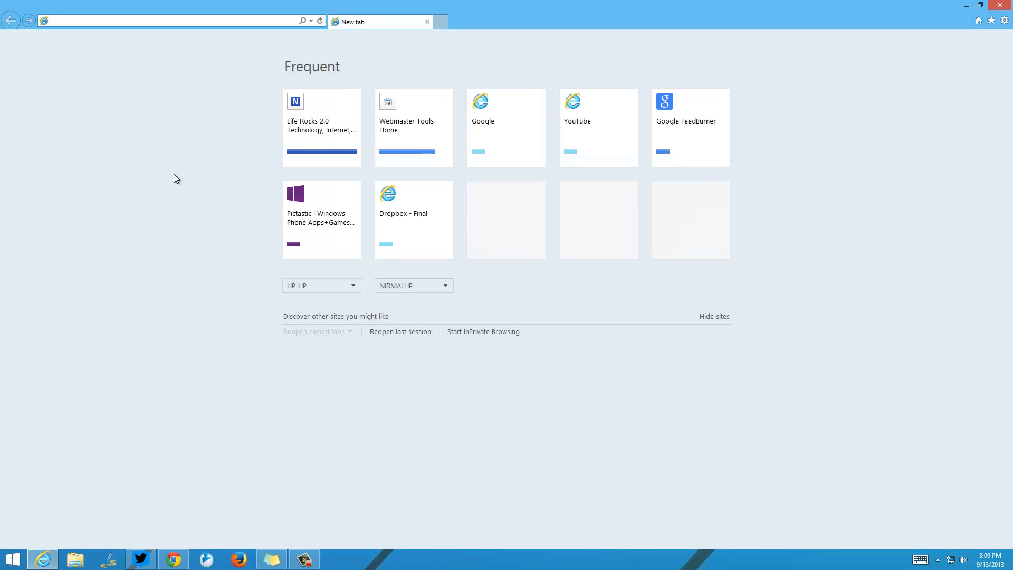
mouse_move(306, 298)
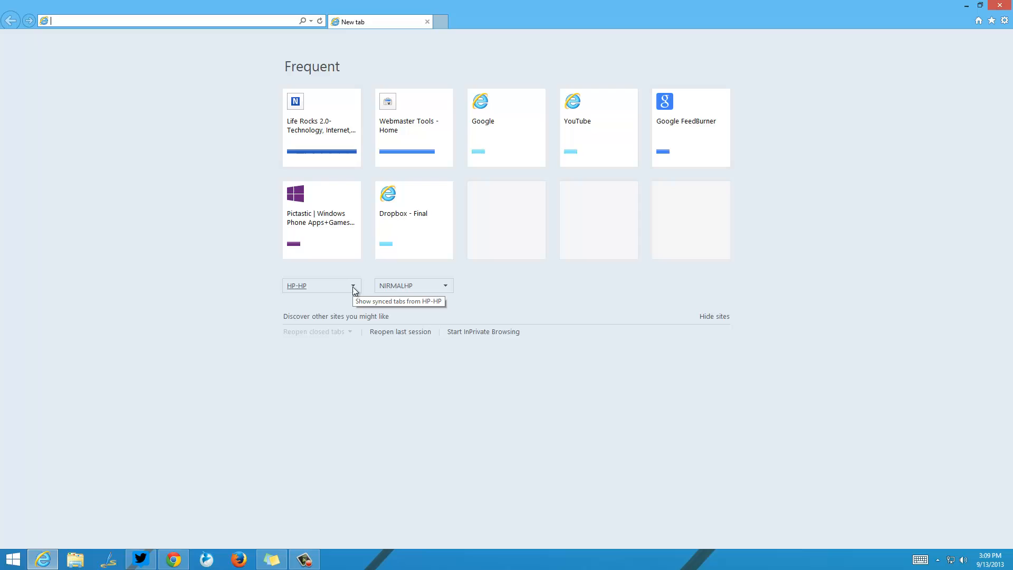
mouse_move(441, 286)
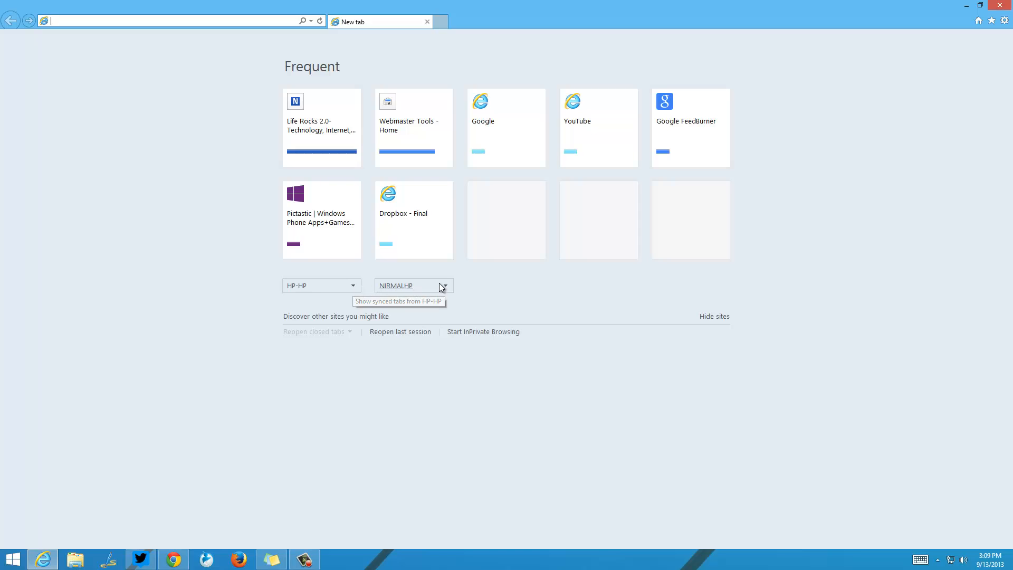
mouse_move(431, 294)
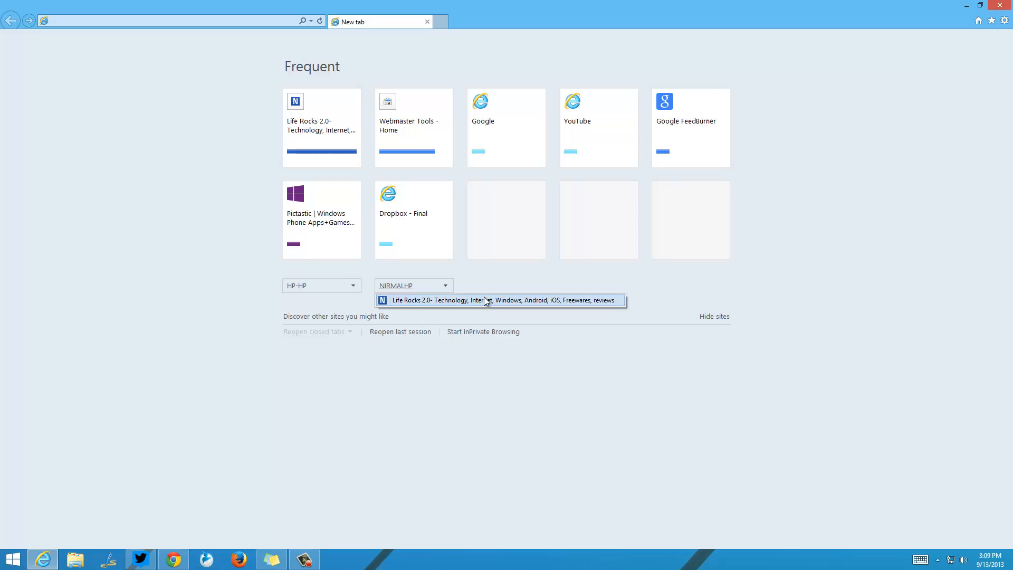
click(321, 285)
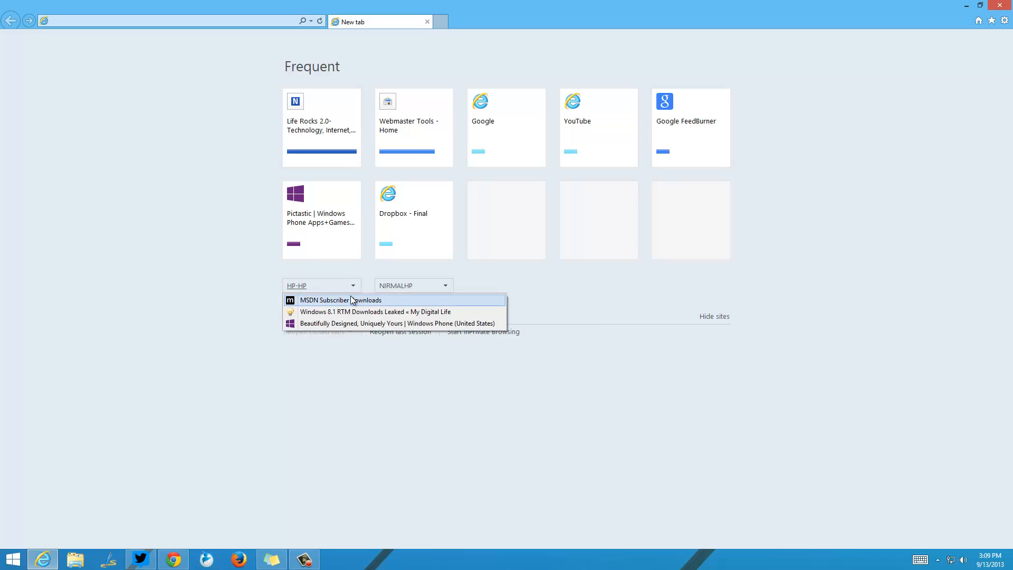
click(554, 296)
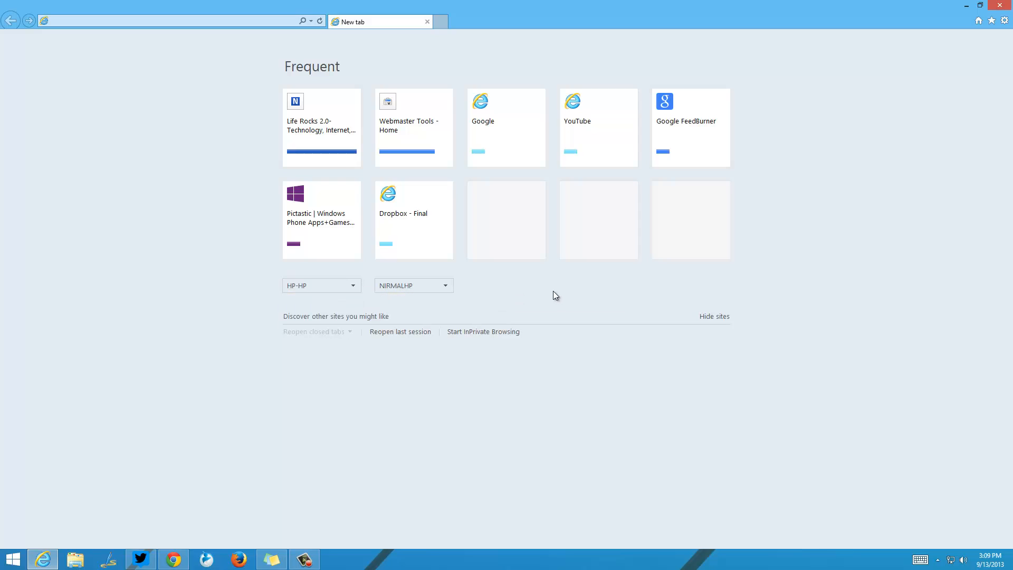
click(446, 285)
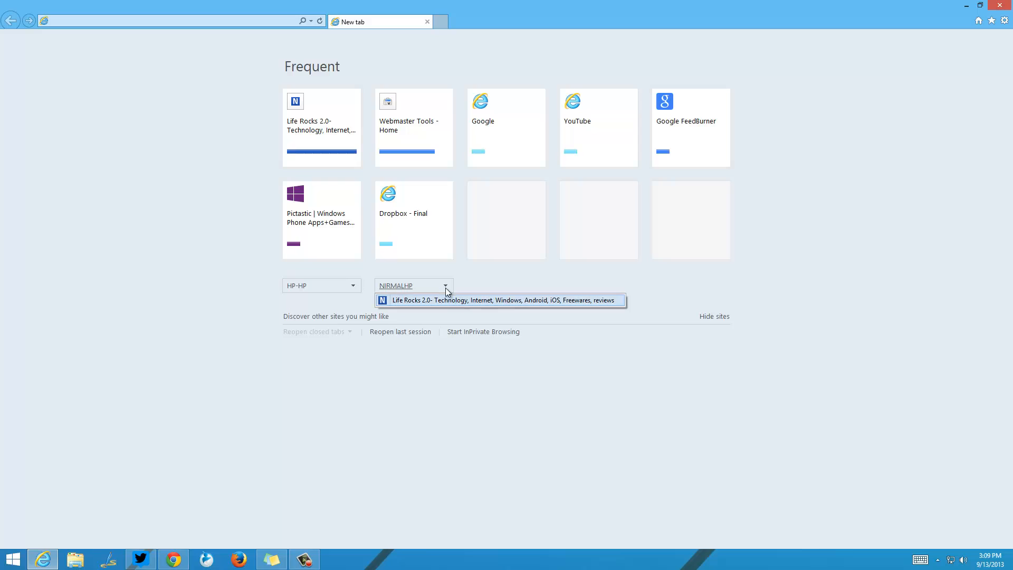
Open the Life Rocks 2.0 page synced from NIRMALHP as a second tab, returning to the new-tab page.
click(500, 299)
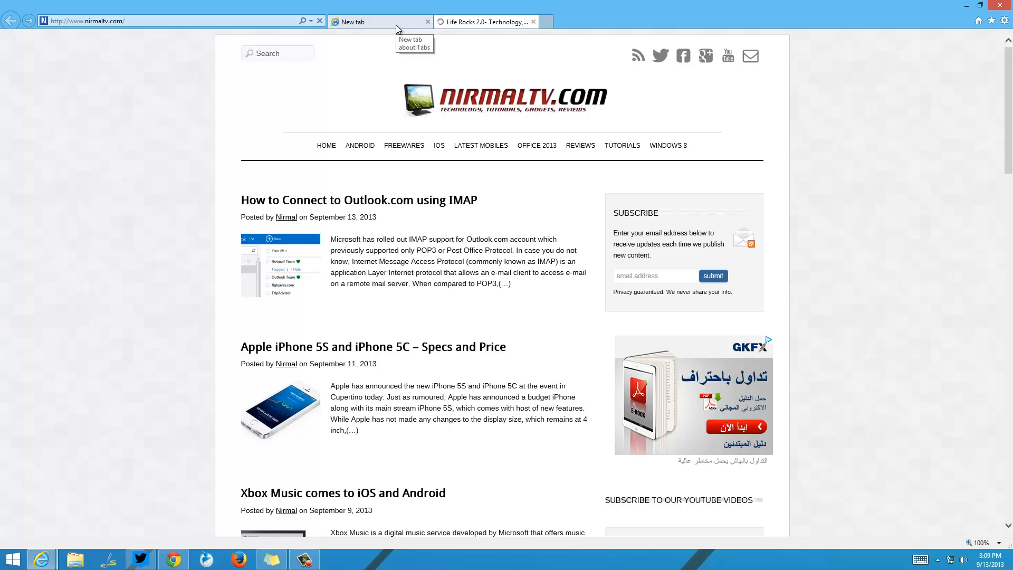
click(378, 21)
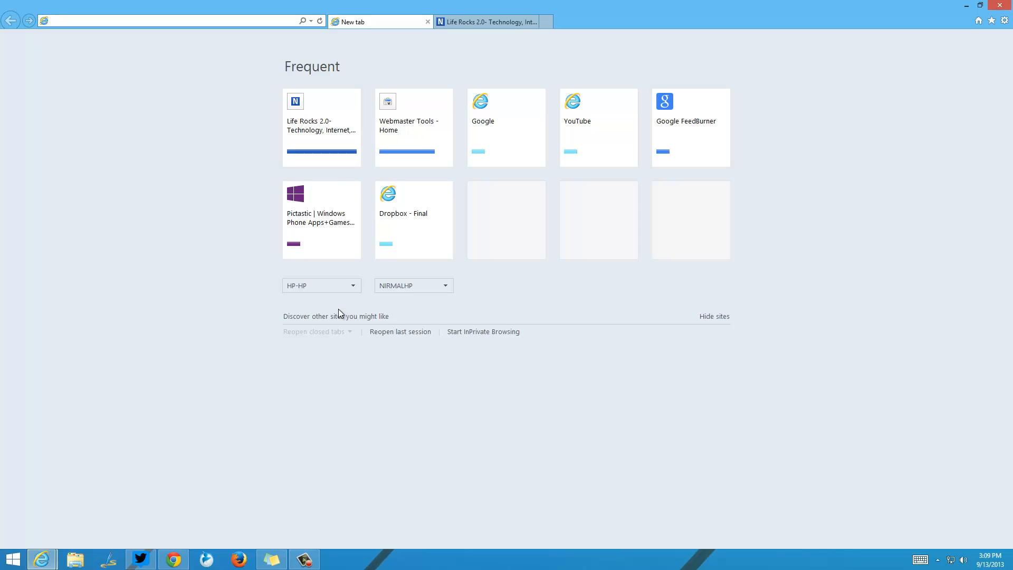
Launch Metro IE11 from the Start screen and show its list of computers with synced tabs.
click(174, 21)
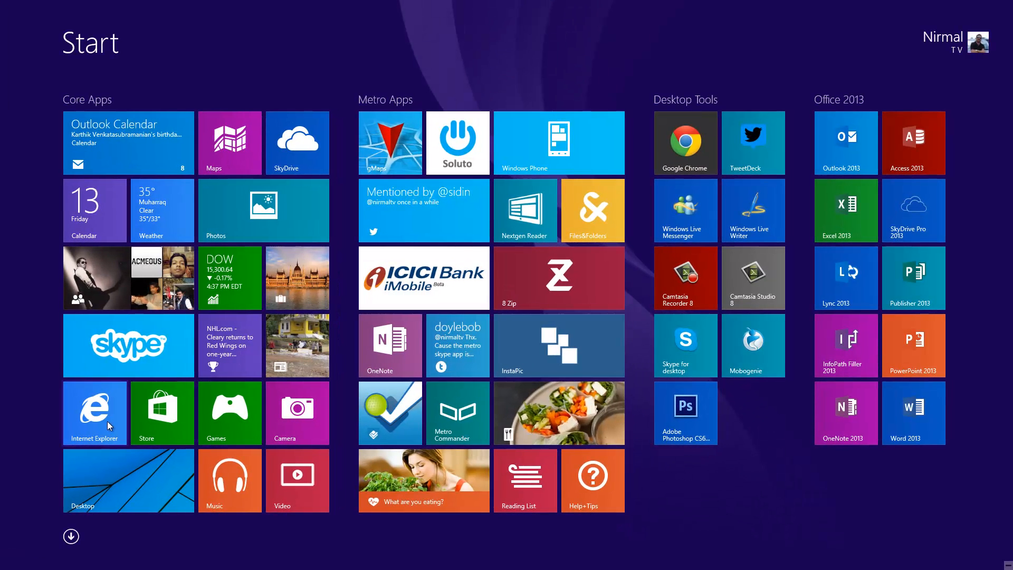
click(94, 413)
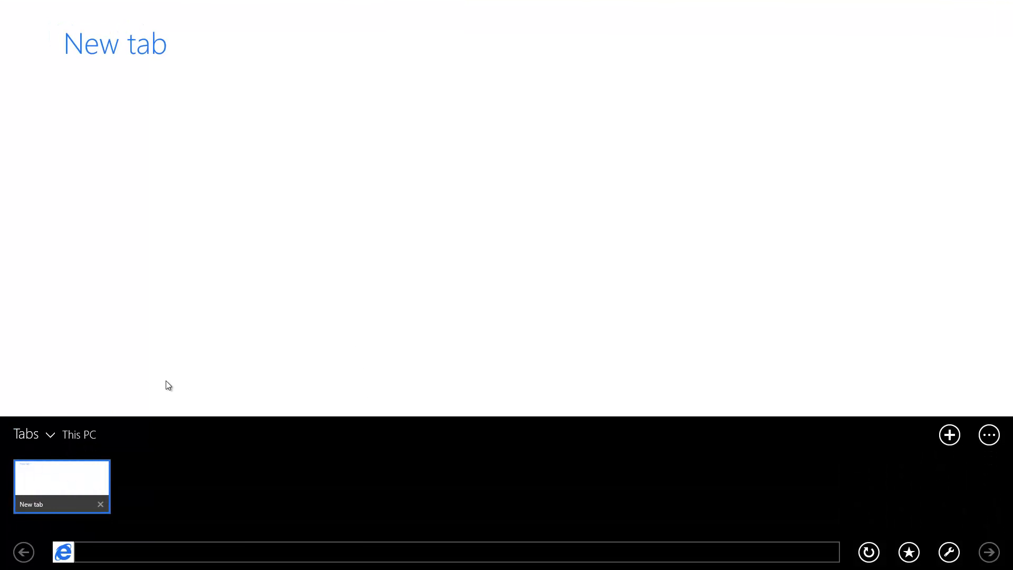
click(80, 434)
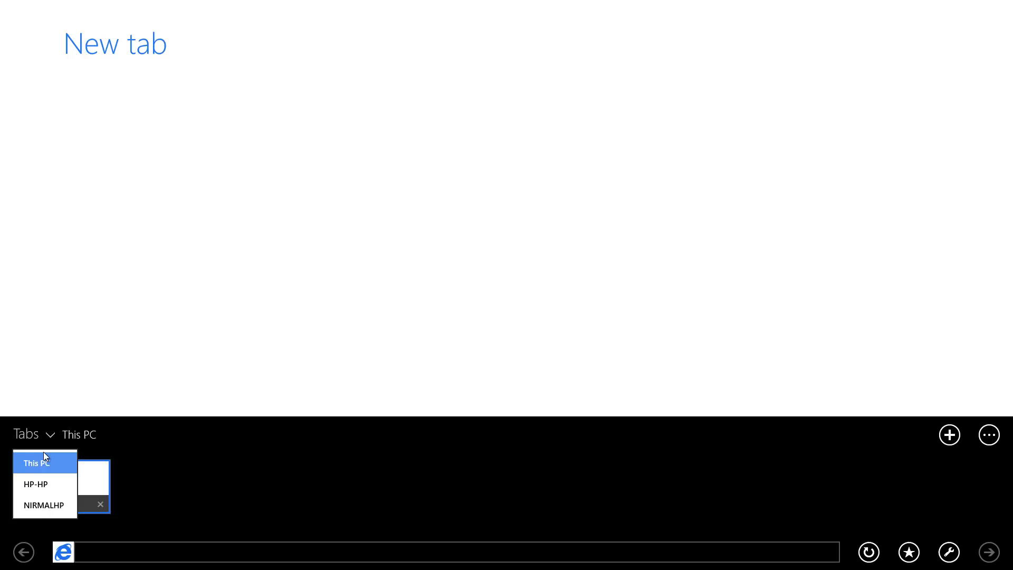
mouse_move(44, 504)
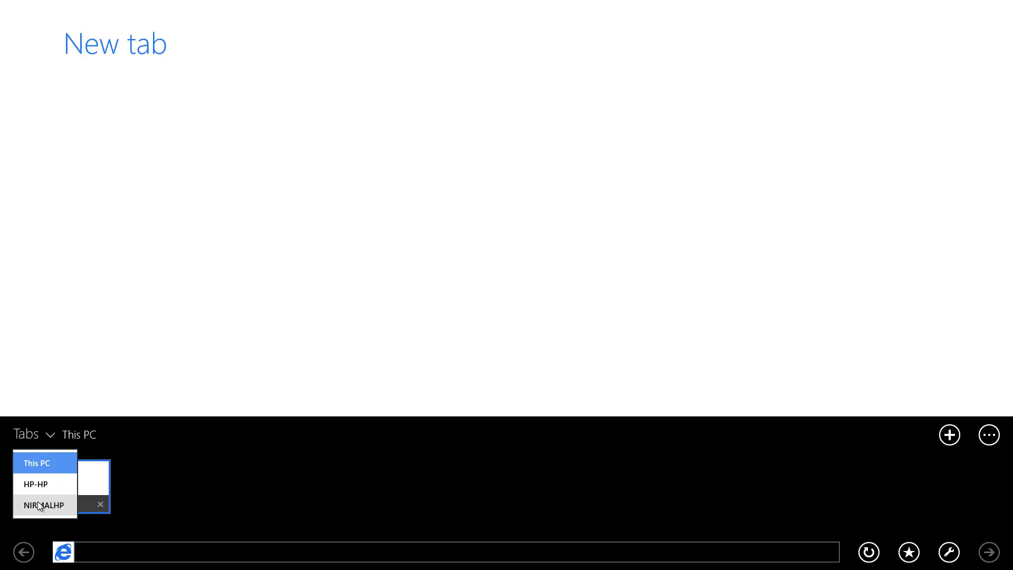
Open the Life Rocks 2.0 tab synced from NIRMALHP, then return to the desktop browser.
click(44, 504)
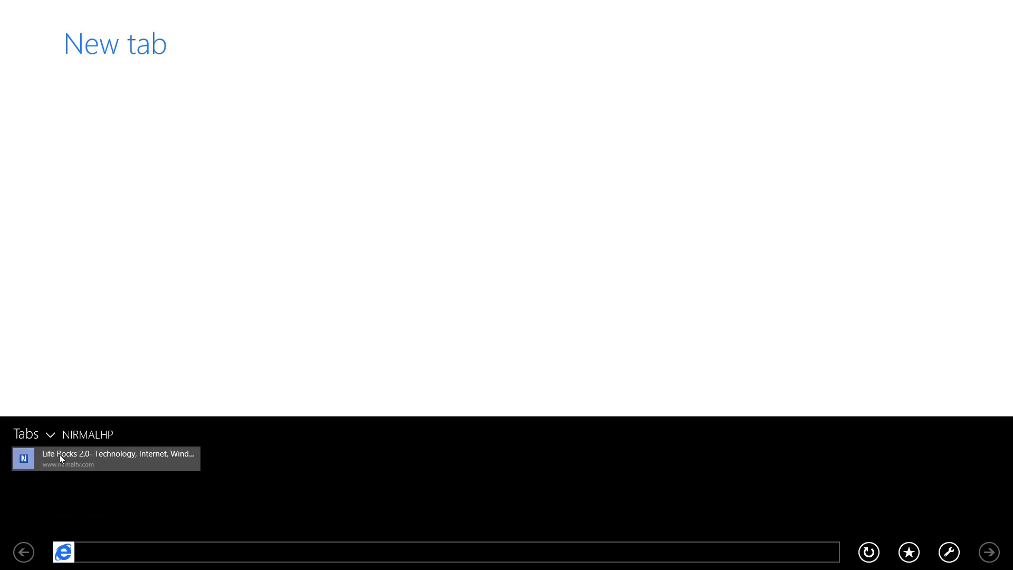
click(107, 458)
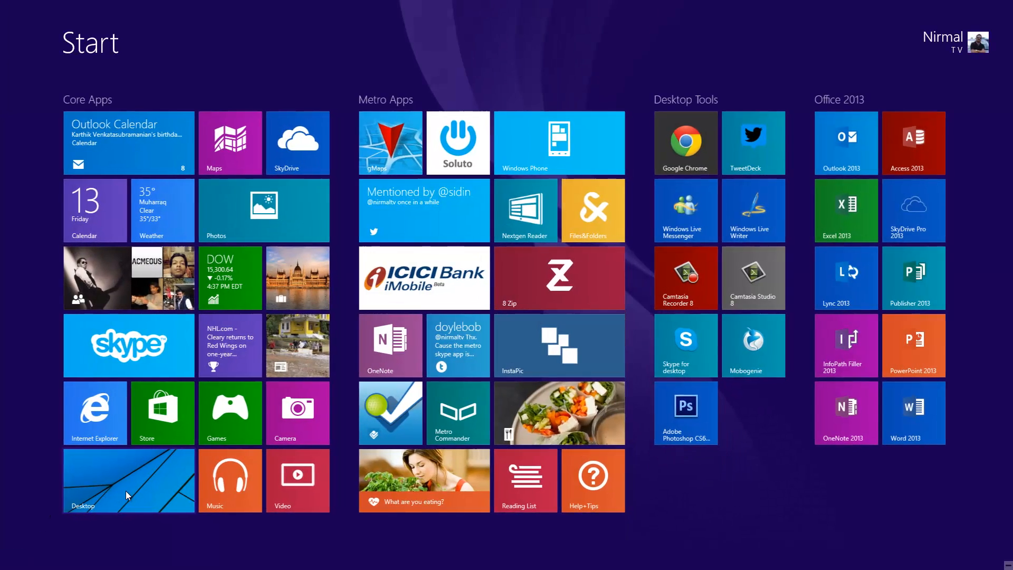
click(94, 412)
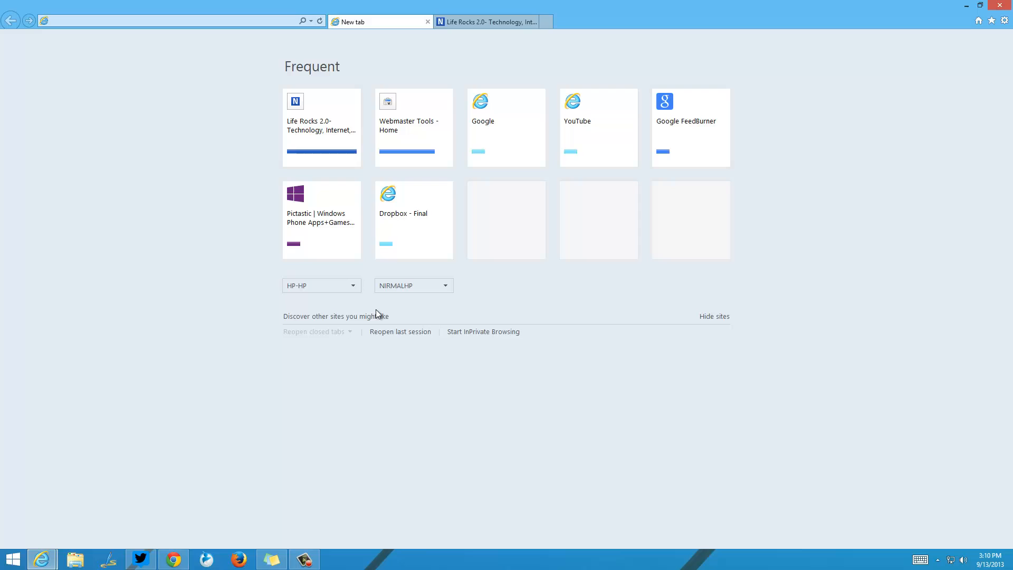